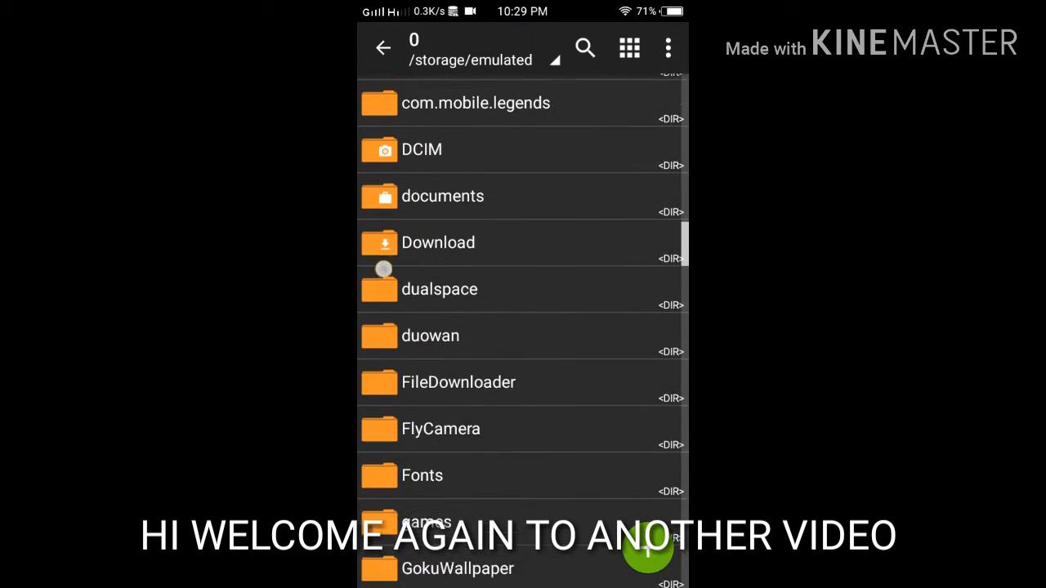
Browse into Download and open the Fanny Skylark by DANIEL MANGUBAT zip.
click(438, 242)
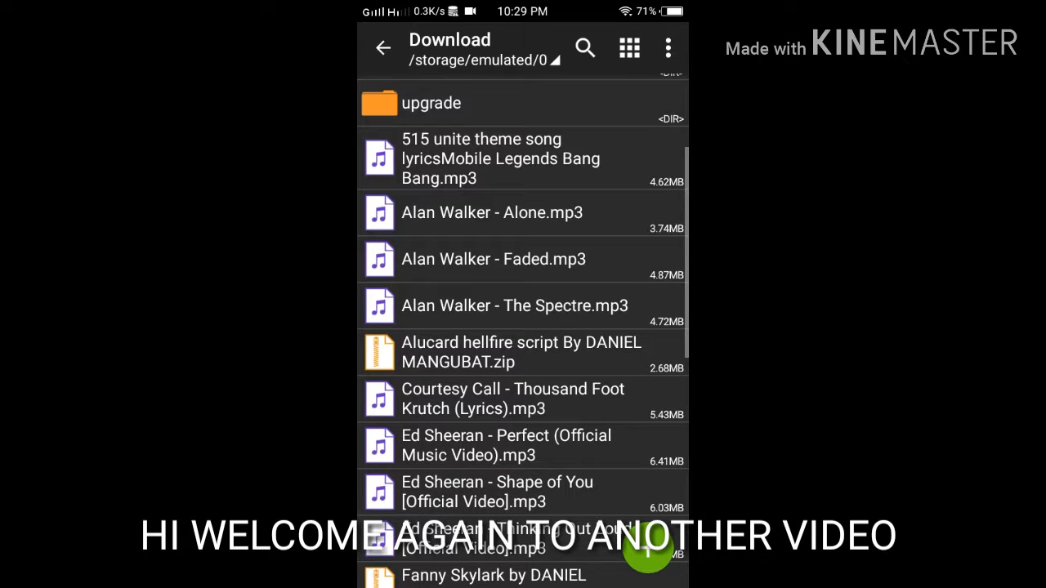
scroll(down, 3)
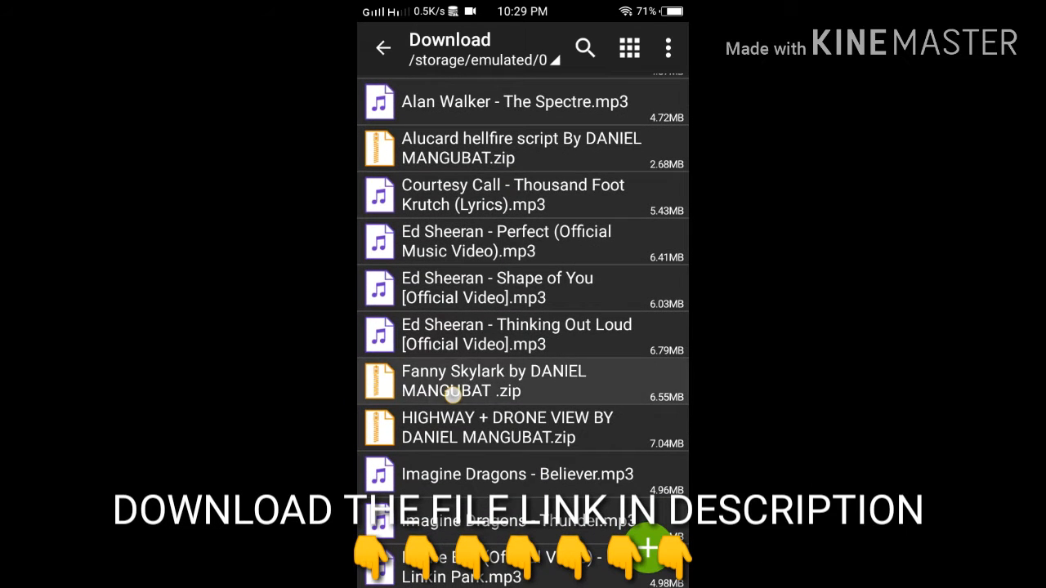
click(493, 391)
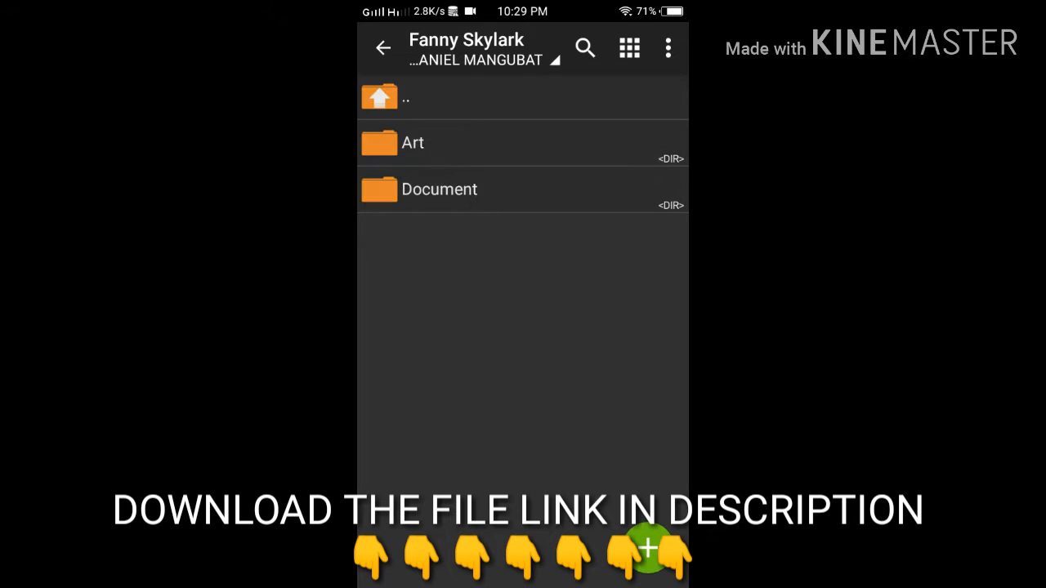
Select all 46 Fanny unity3d files in the zip's Art folder and copy them.
click(412, 143)
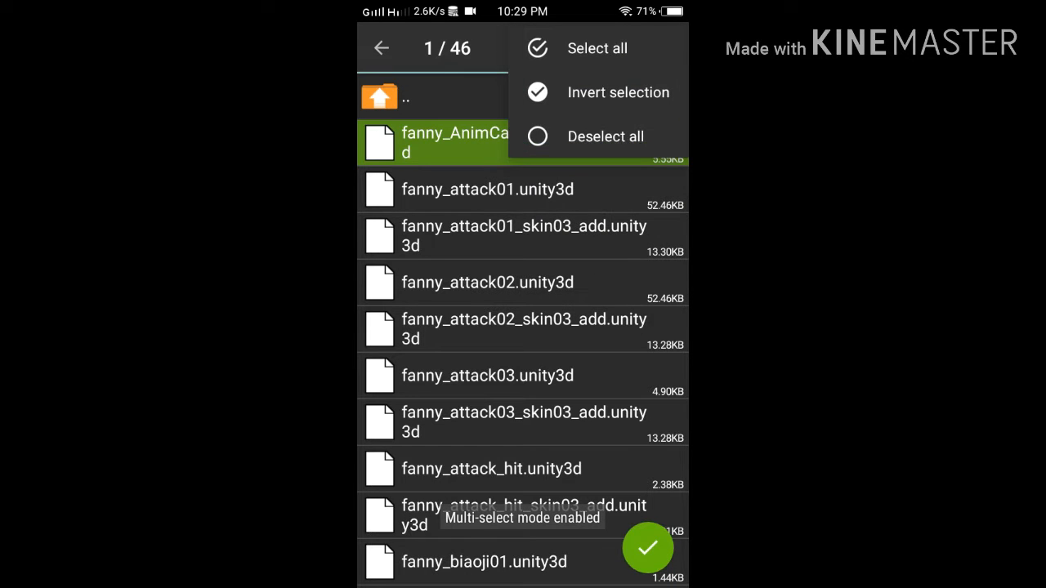
click(597, 49)
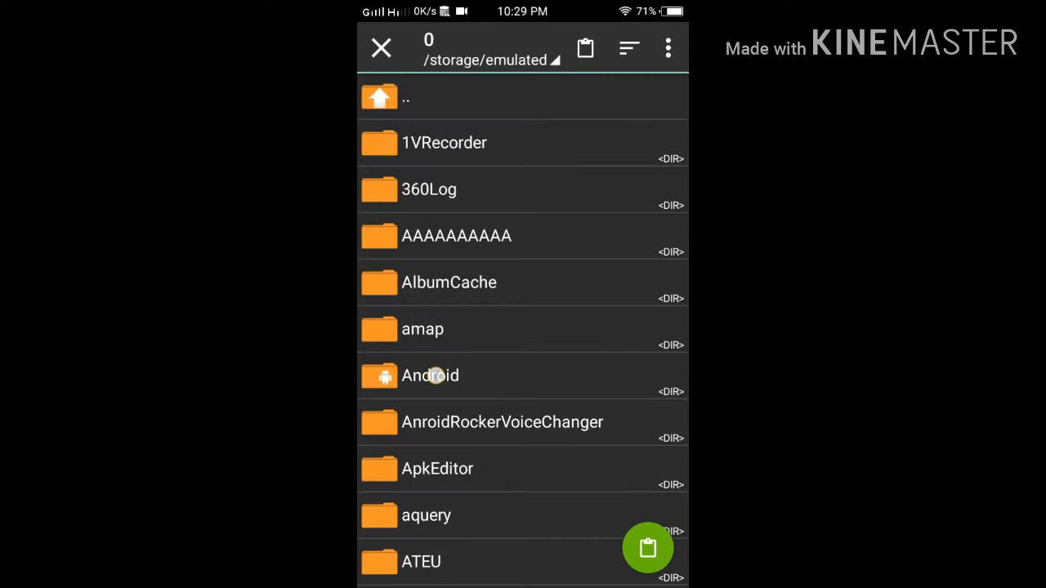
Navigate Android/data/com.mobile.legends/files/dragon/assets to reach the game's Art folder.
click(429, 374)
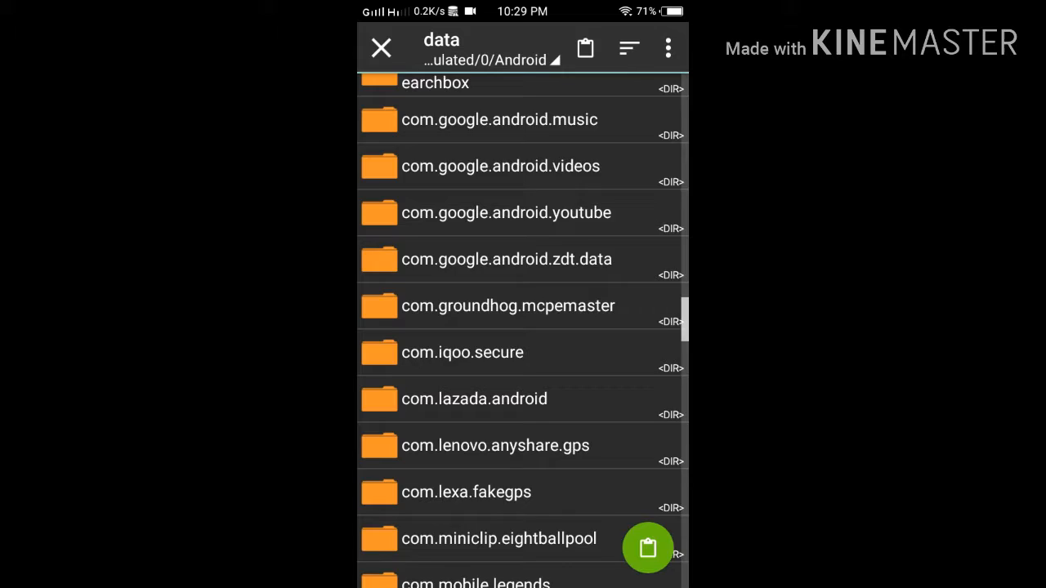
scroll(down, 3)
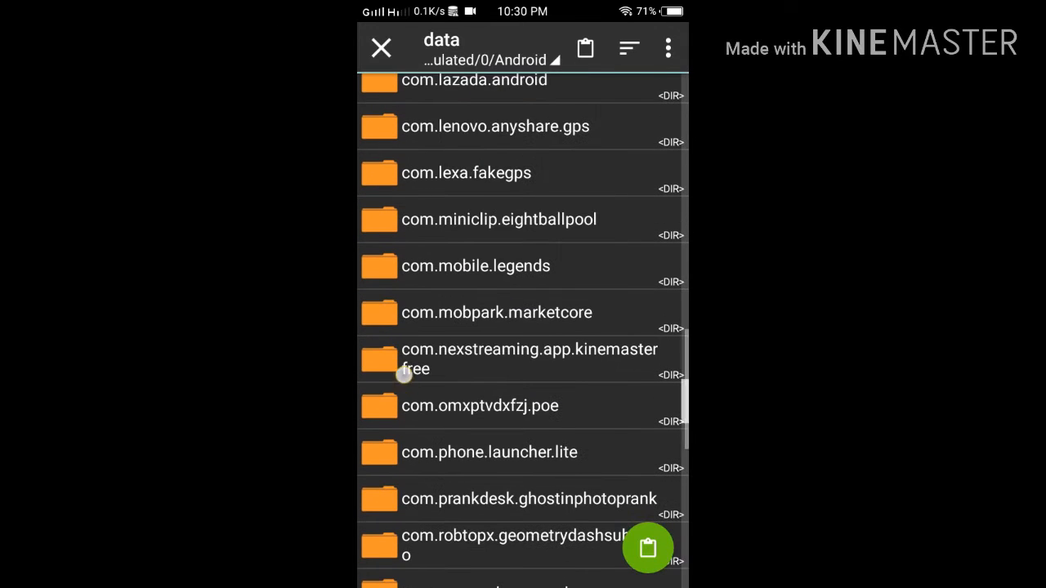
click(474, 265)
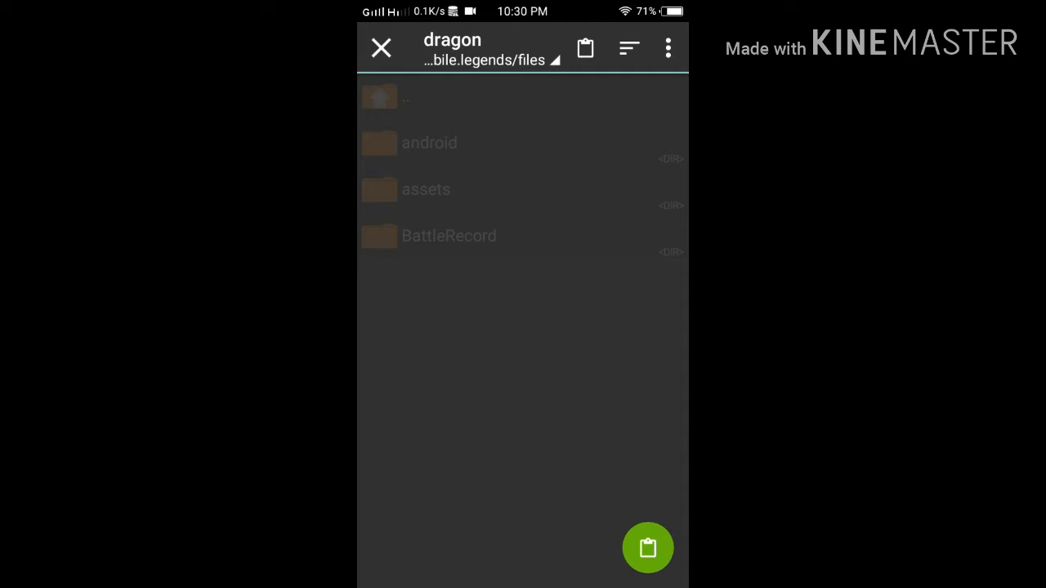
click(427, 189)
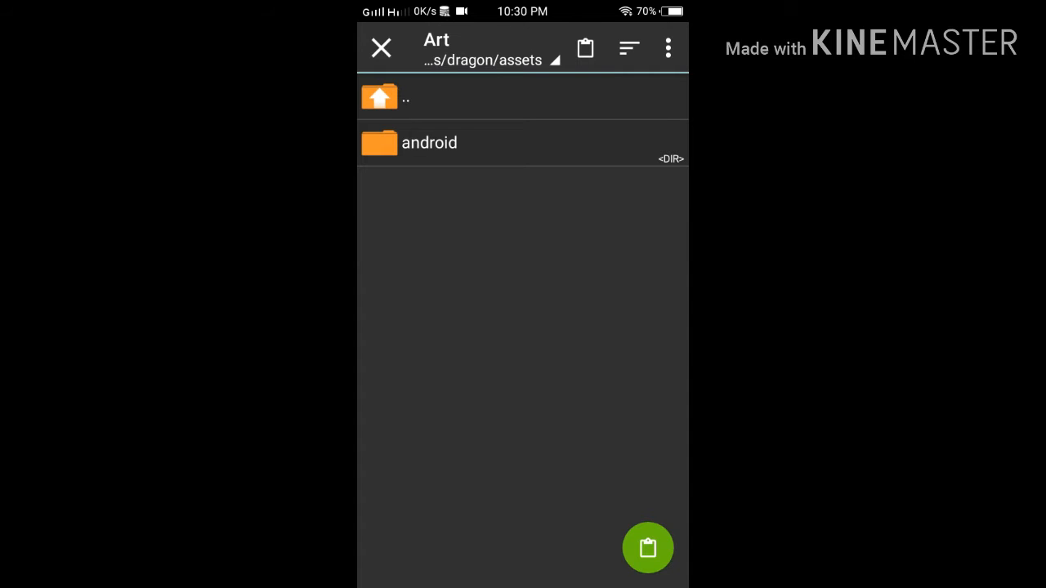
Paste the skin Art files, replacing the existing game files, and return to the zip.
click(647, 548)
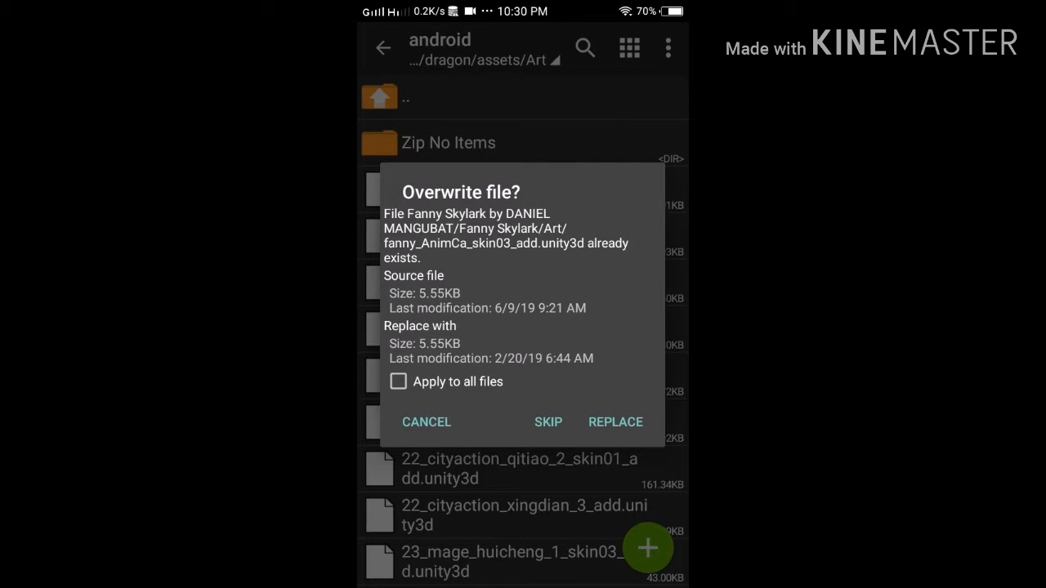
click(614, 421)
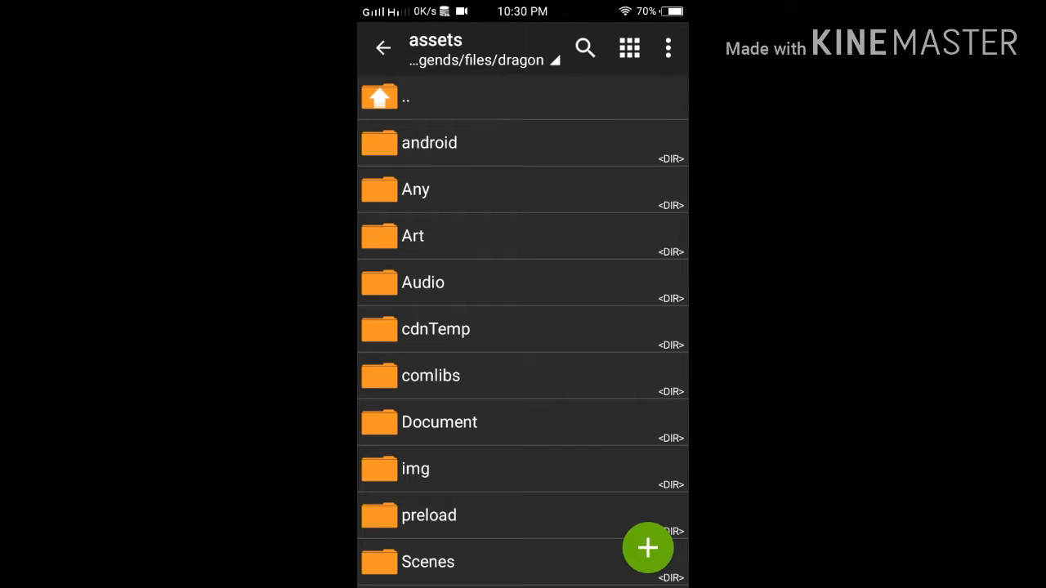
scroll(down, 3)
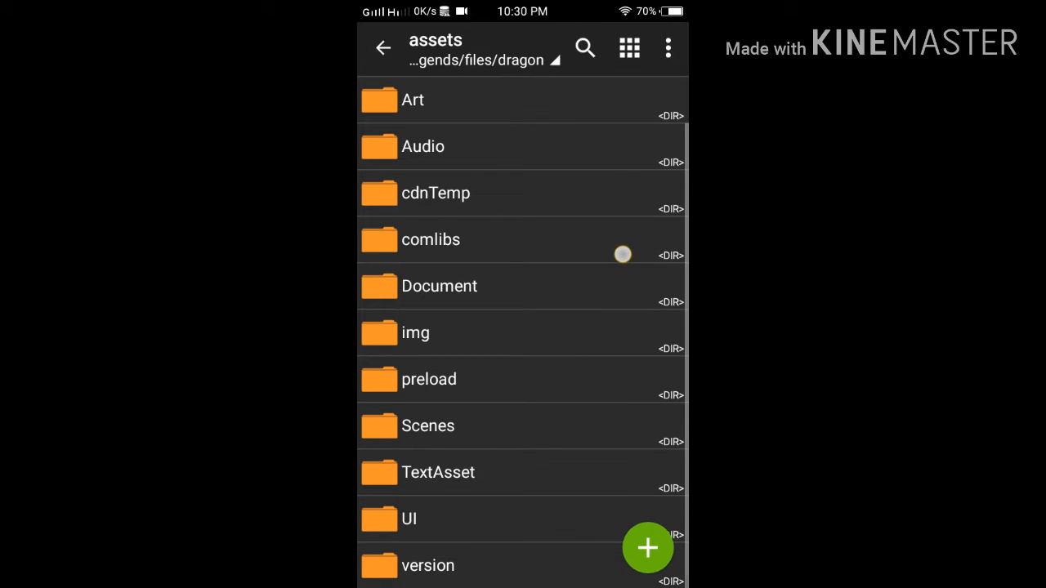
scroll(down, 3)
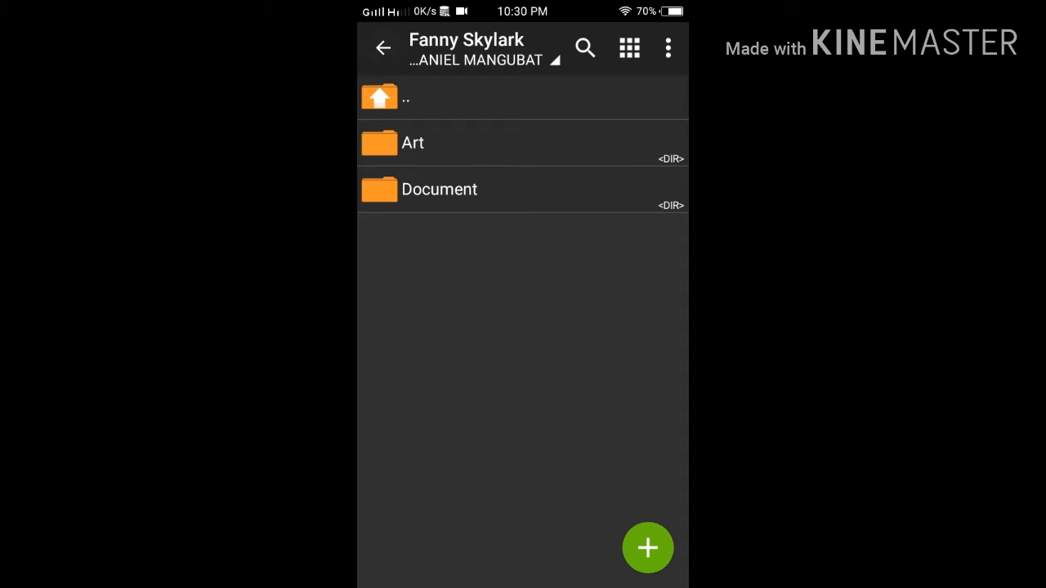
Select the three files in the zip's Document folder and copy them.
click(438, 190)
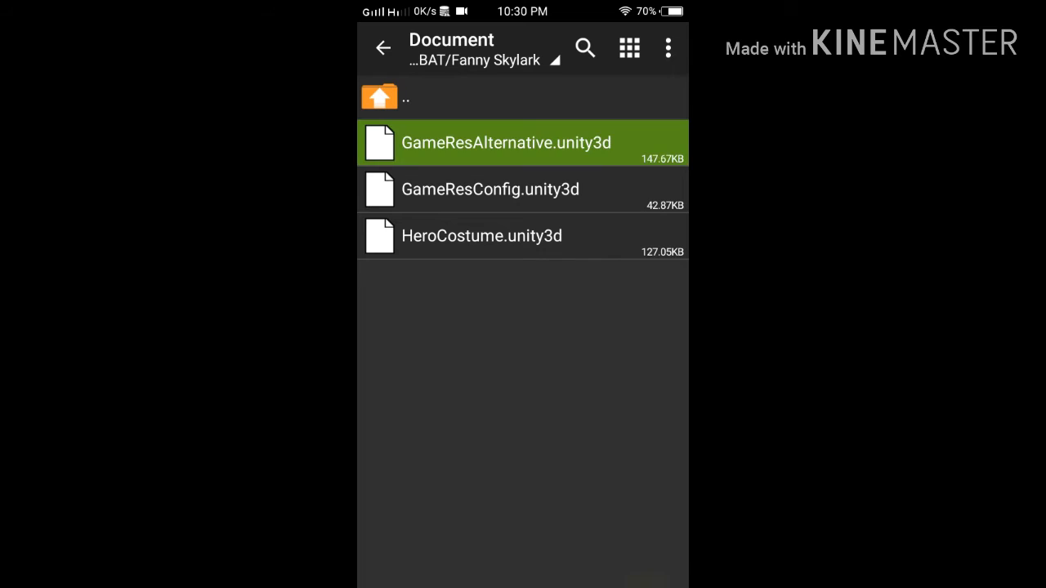
click(663, 46)
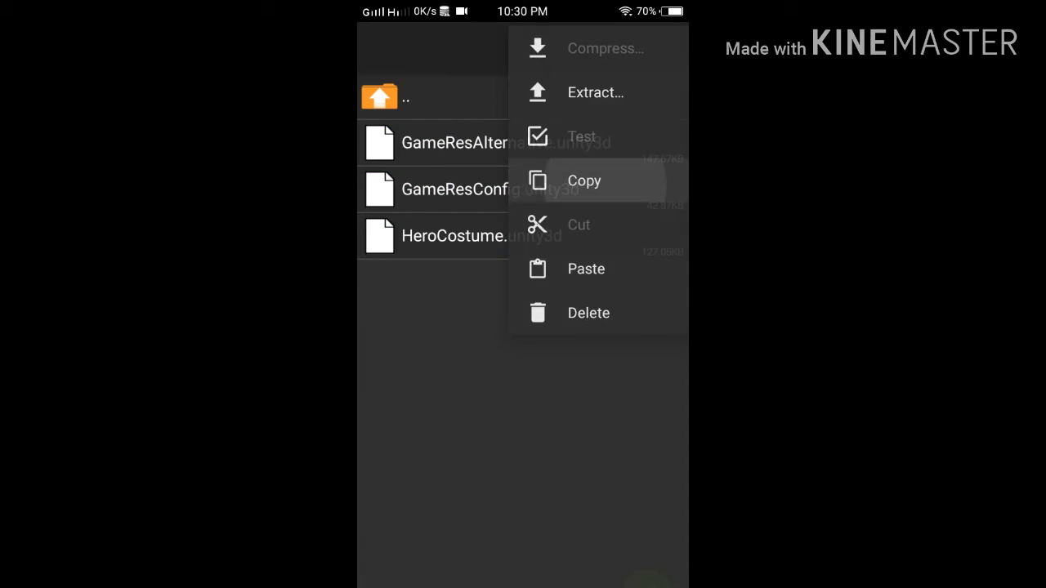
click(584, 179)
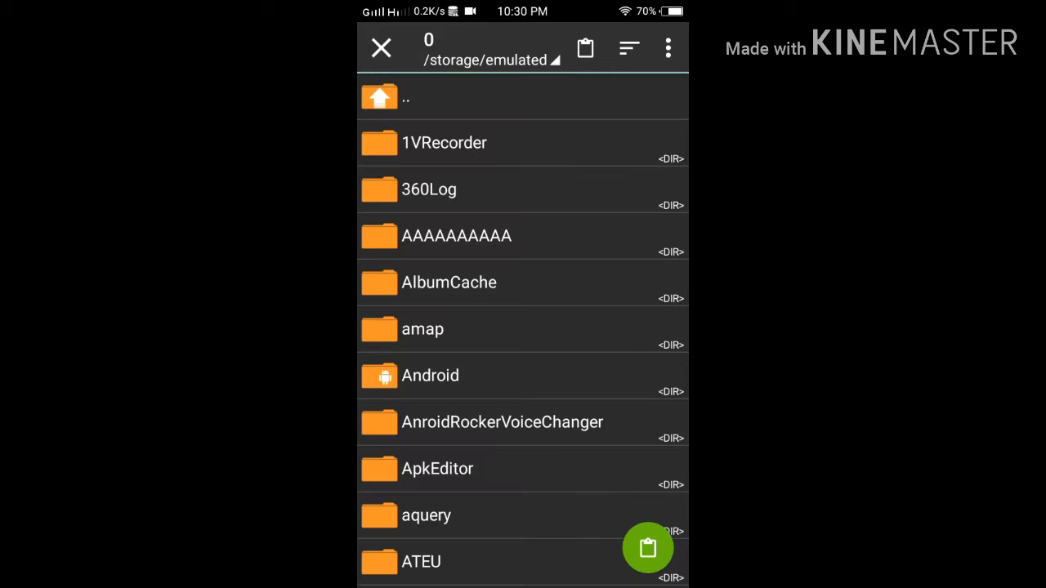
Navigate Android/data/com.mobile.legends/files/dragon/assets and paste the Document files.
click(430, 376)
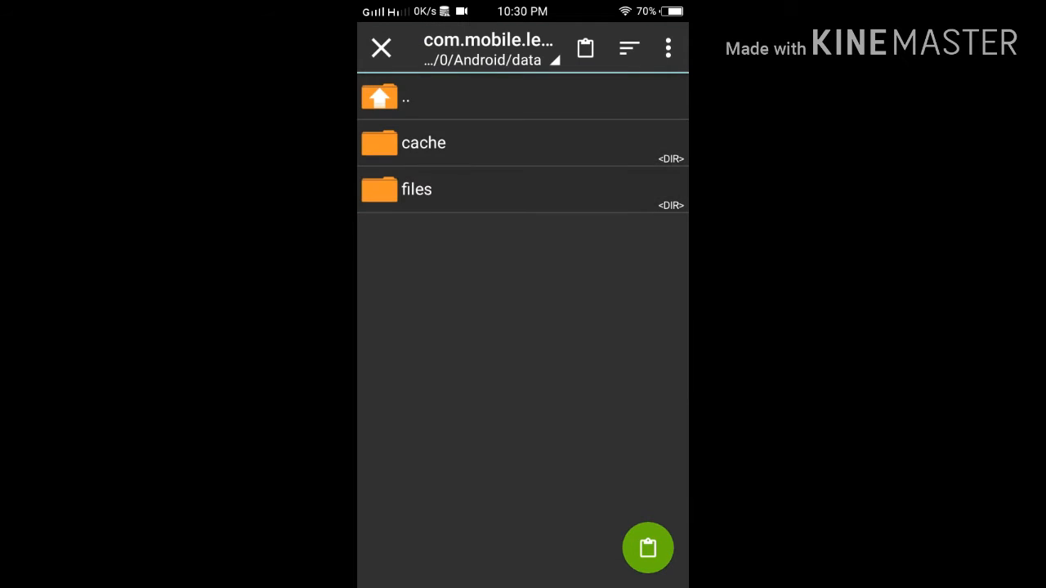
click(415, 190)
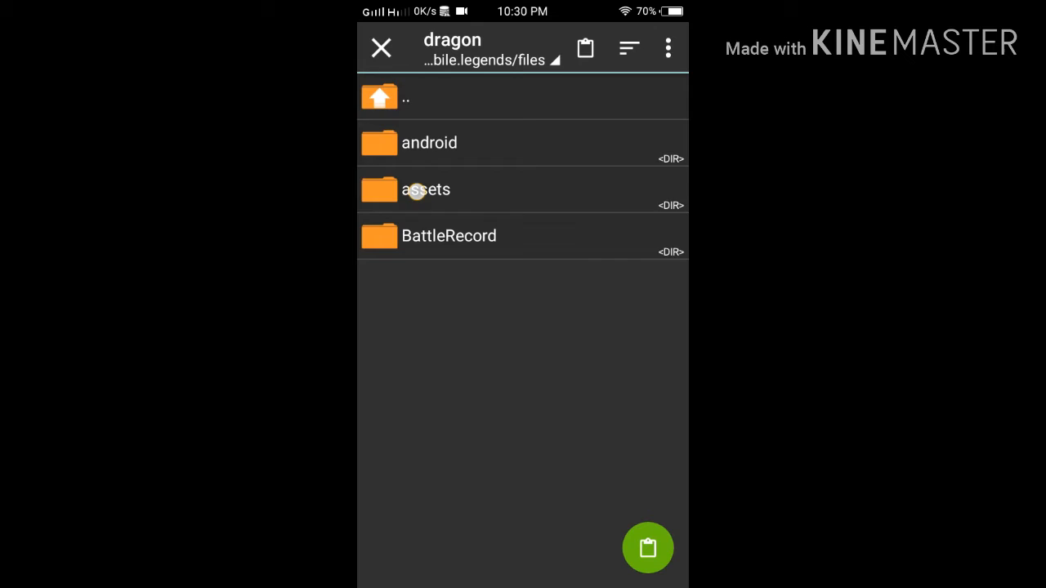
click(424, 189)
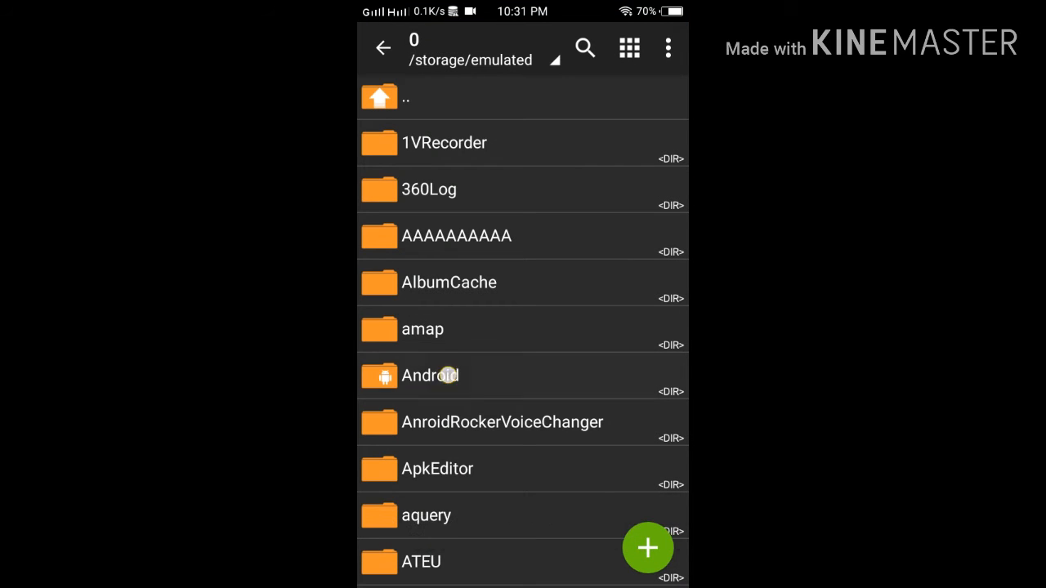
Navigate to the game's dragon/assets/Document/android folder.
click(431, 375)
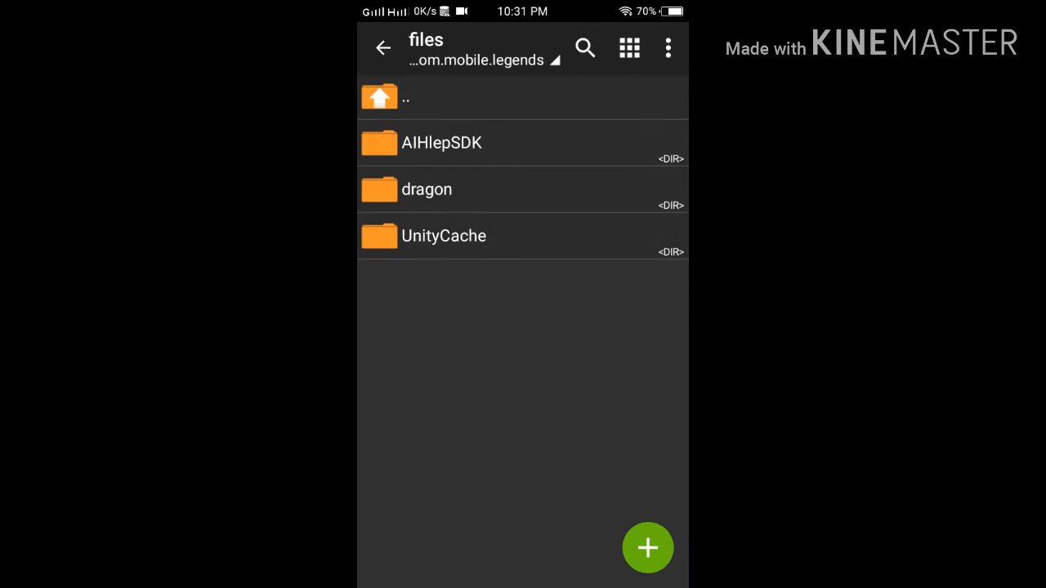
click(428, 189)
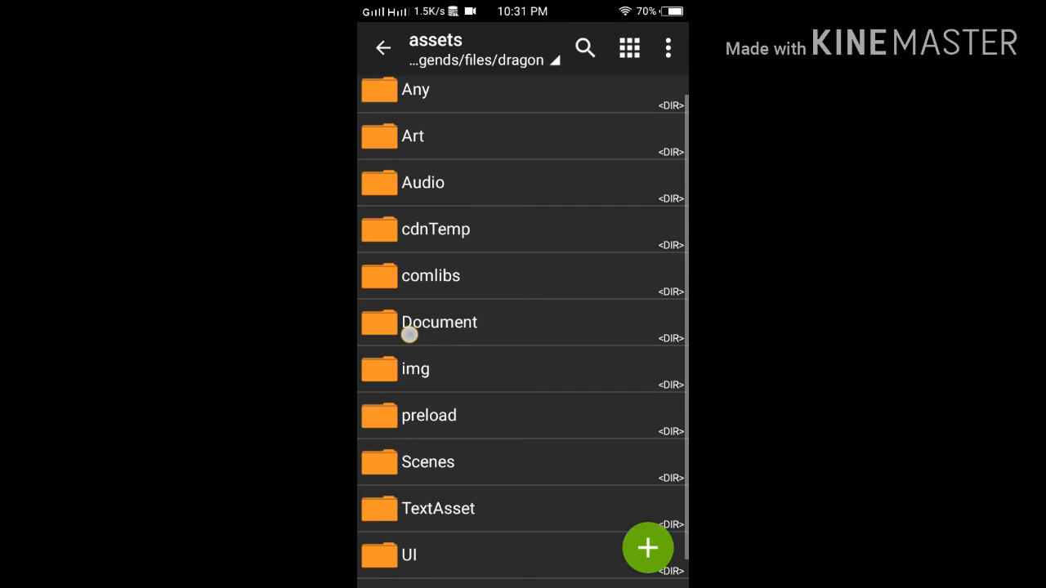
click(438, 322)
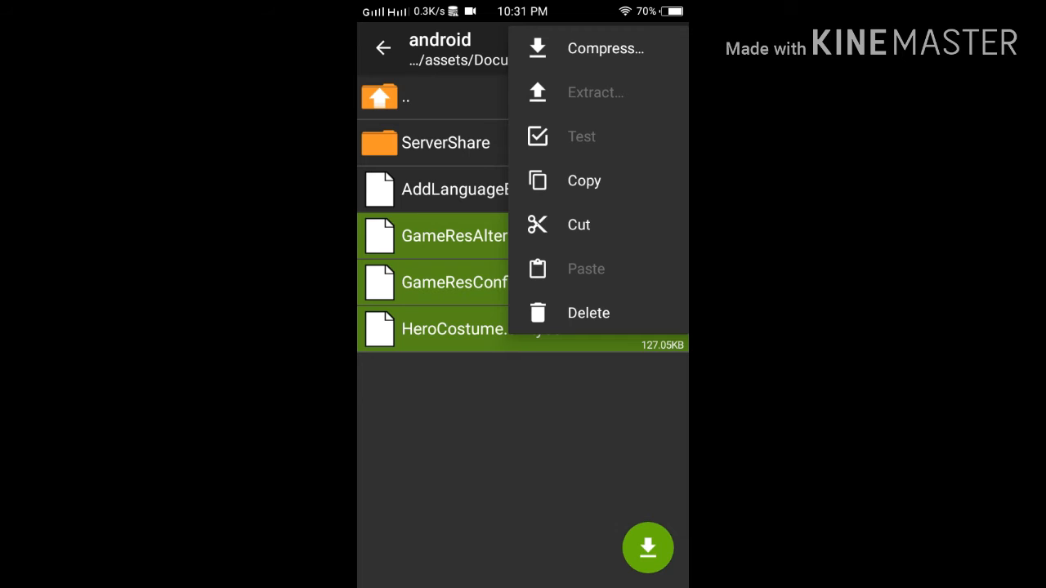
Delete GameResAlternative, GameResConfig and HeroCostume unity3d files, confirming Yes.
click(589, 314)
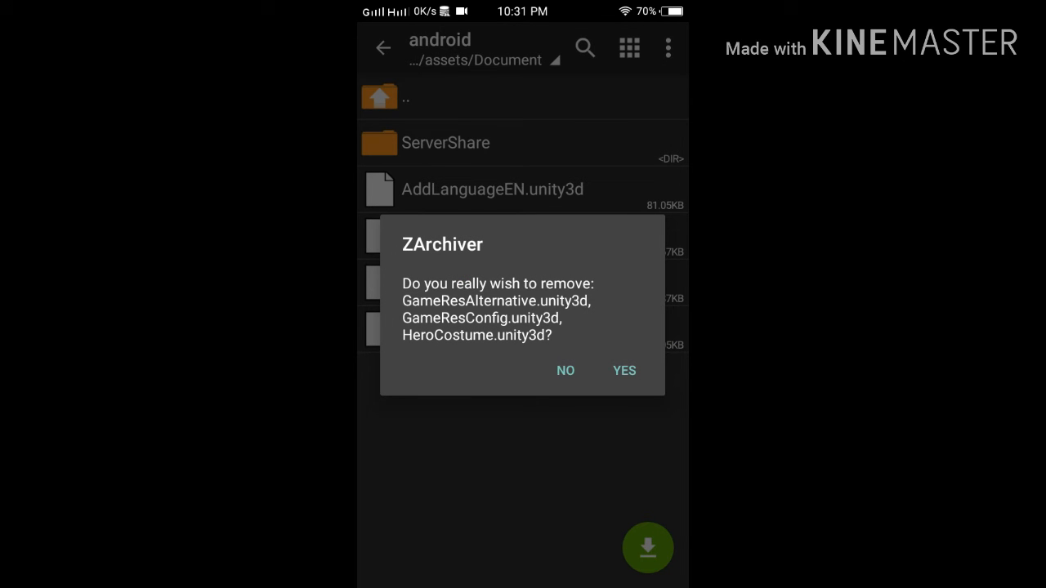
click(624, 369)
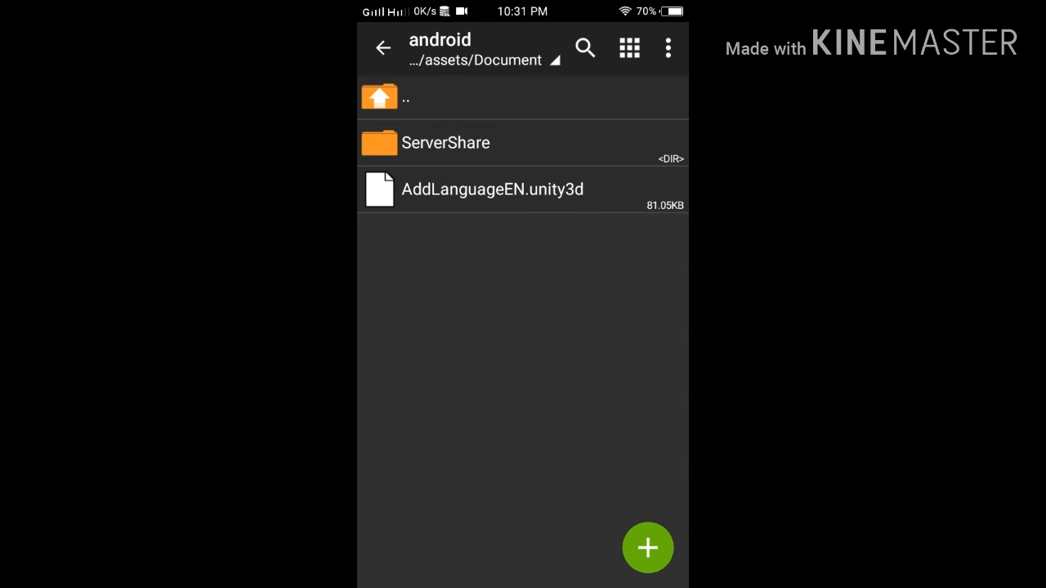